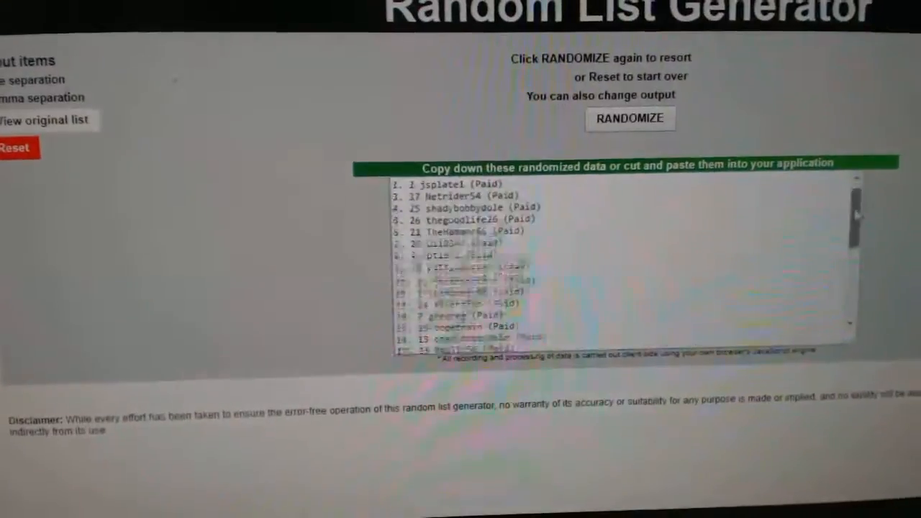
click(630, 118)
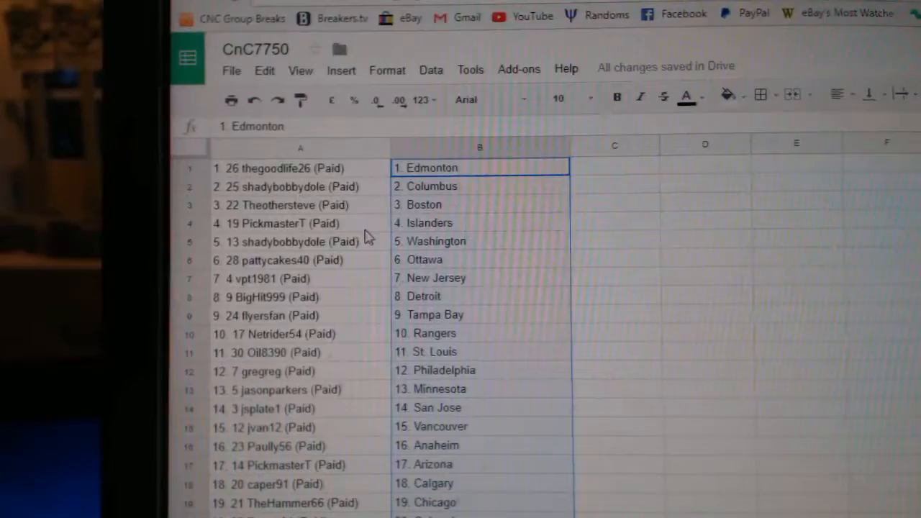
click(295, 242)
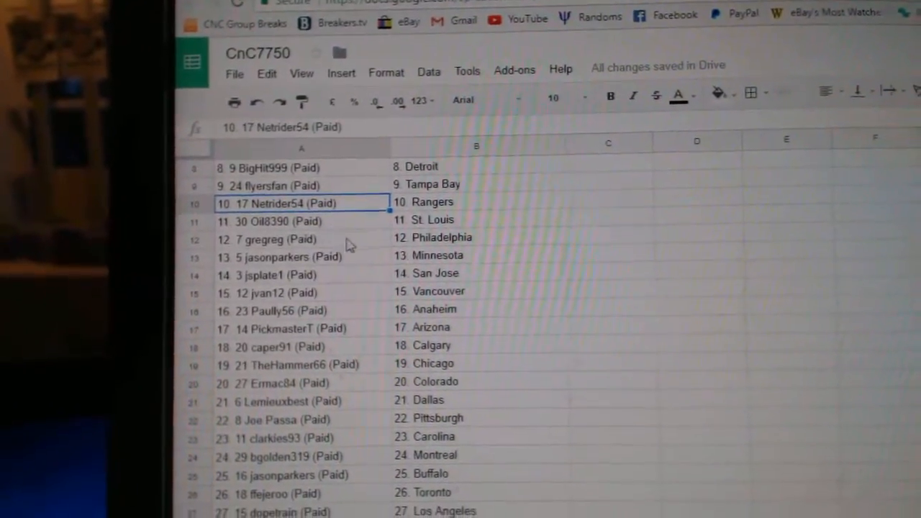
click(302, 225)
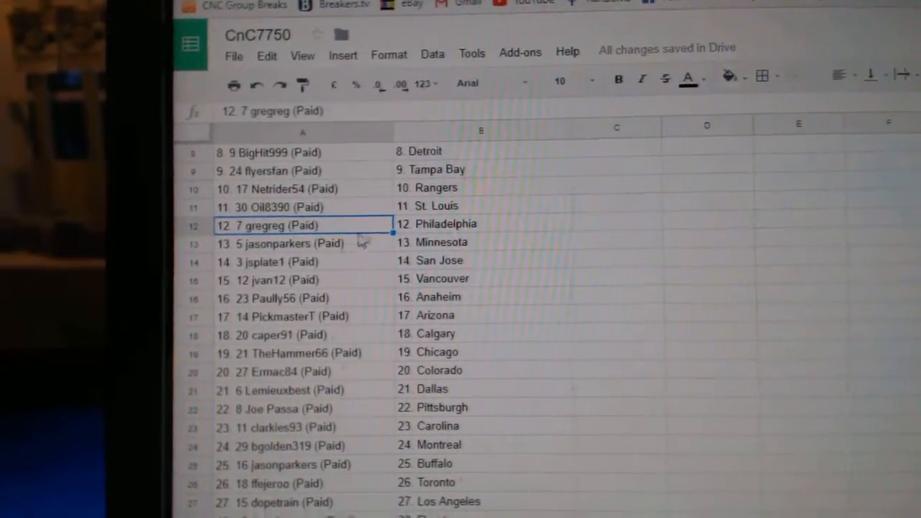
scroll(down, 3)
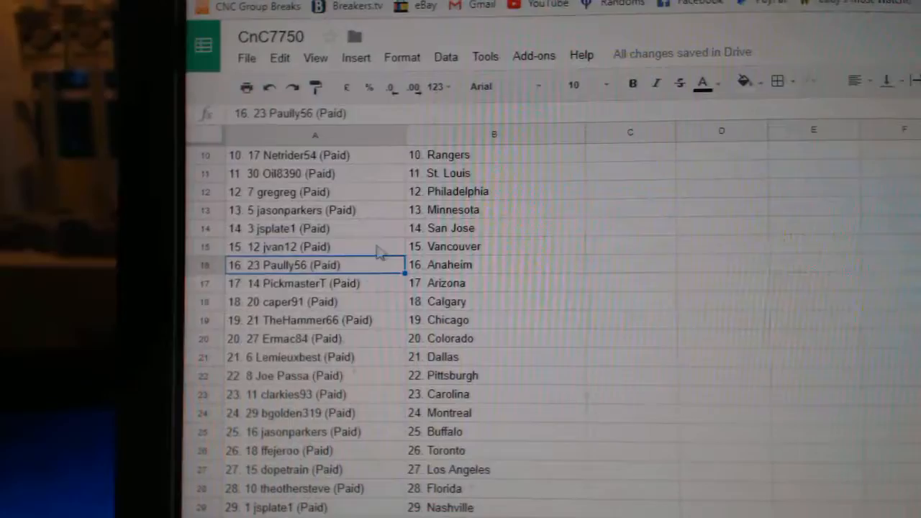
scroll(down, 3)
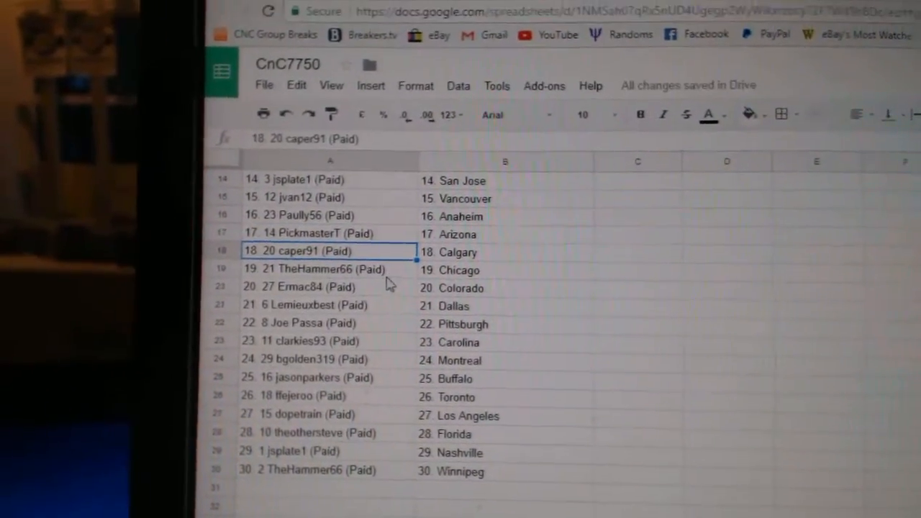
click(302, 287)
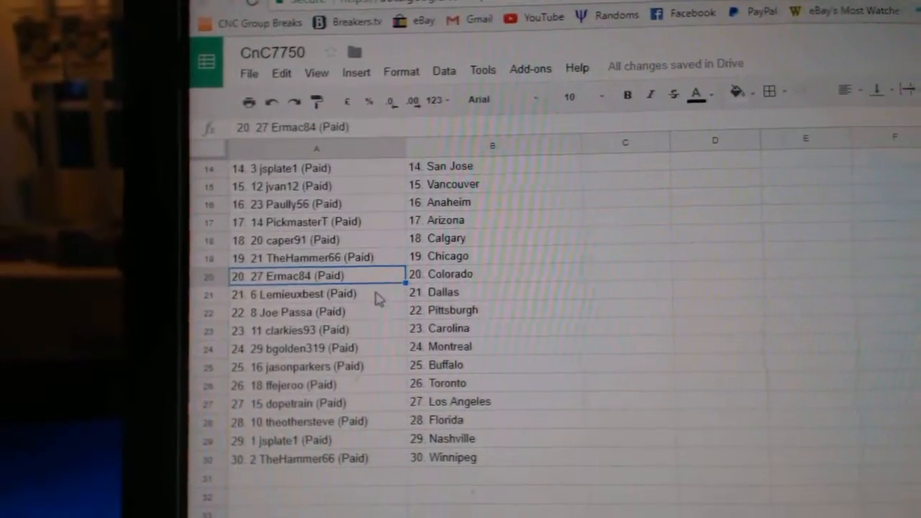
scroll(down, 3)
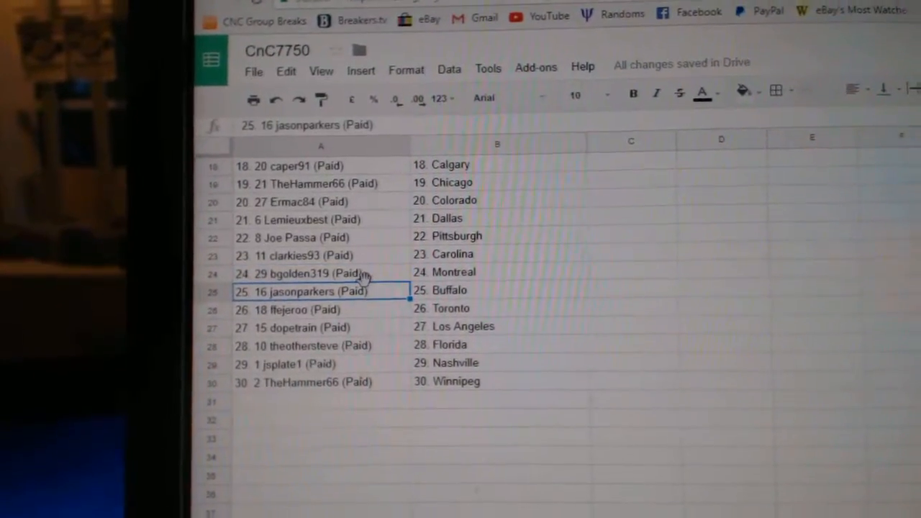
scroll(down, 3)
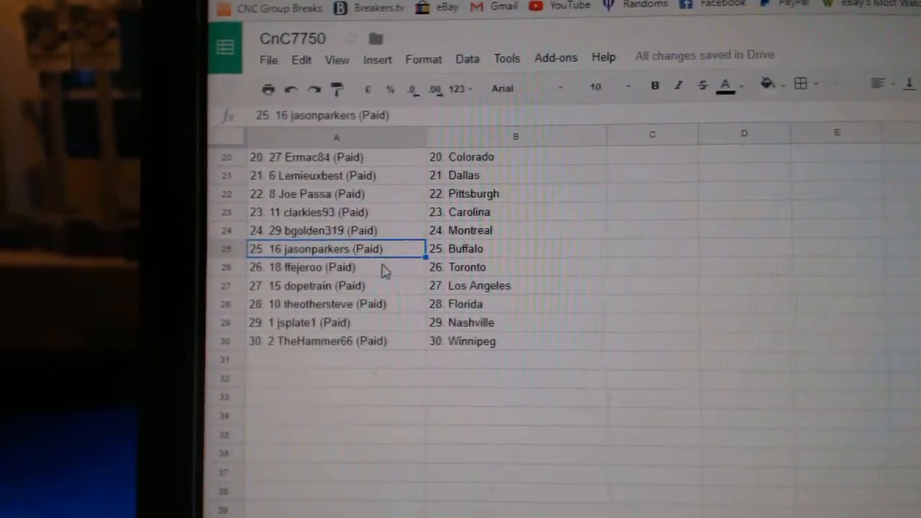
click(310, 285)
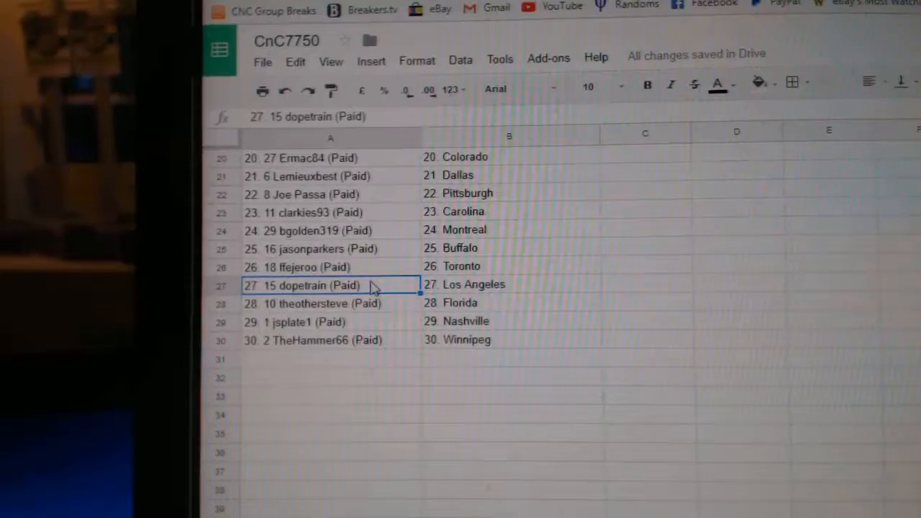